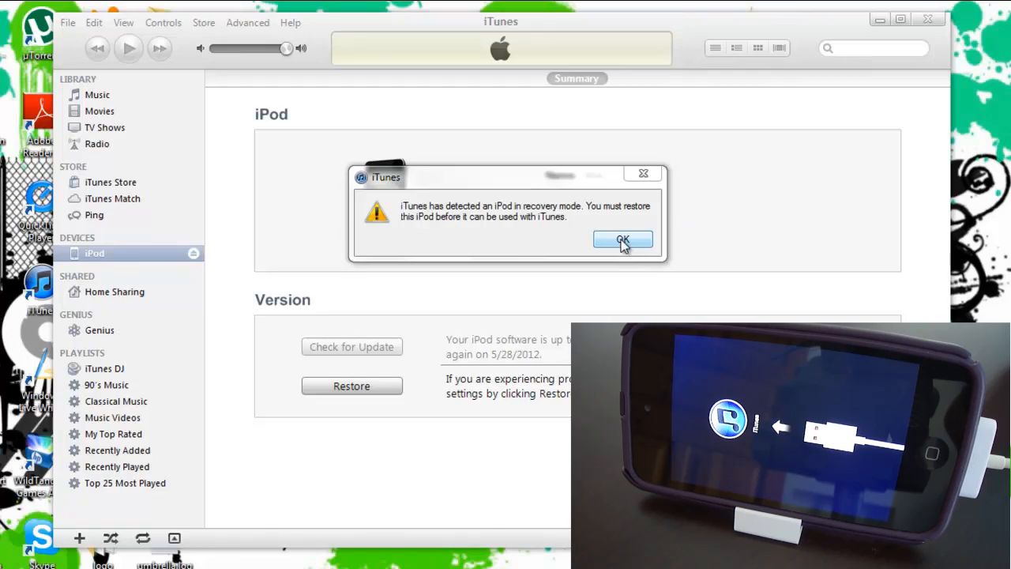
- Dismiss the iTunes alert that the iPod is in recovery mode and must be restored
{"action": "left_click", "coordinate": [622, 240]}
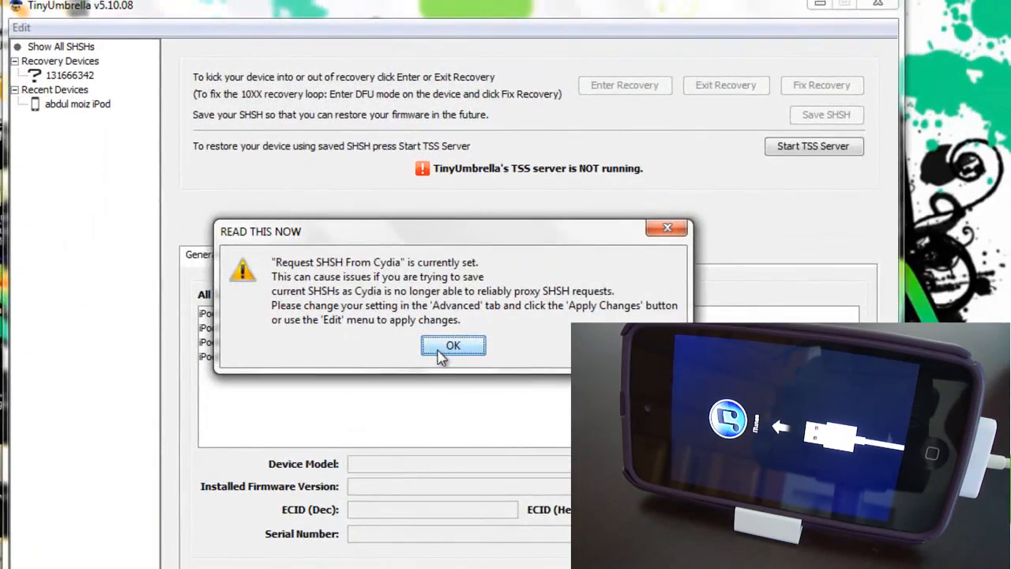
- Clear the SHSH and new-version notices and select recovery device 131666342
{"action": "left_click", "coordinate": [452, 345]}
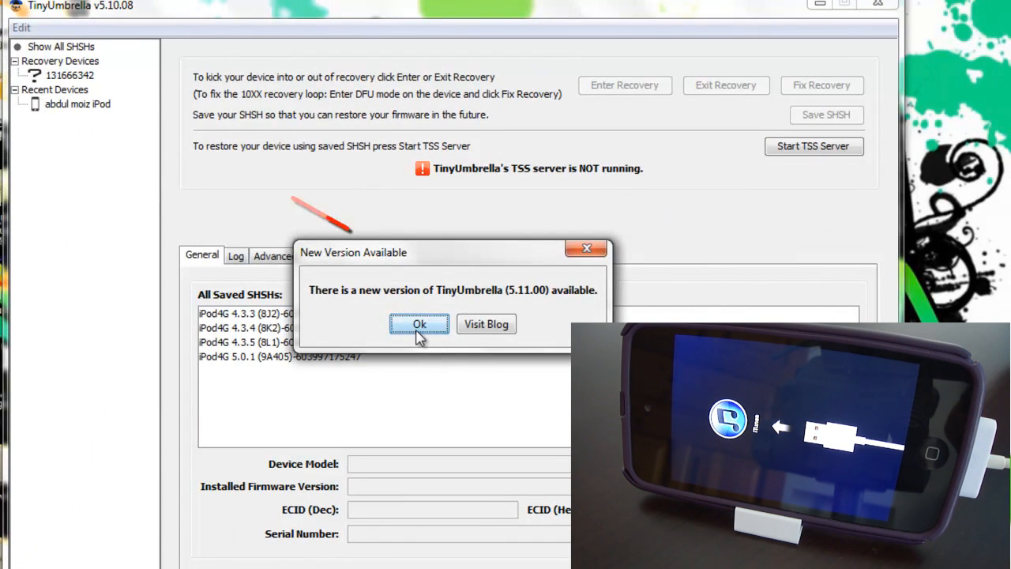
{"action": "left_click", "coordinate": [420, 324]}
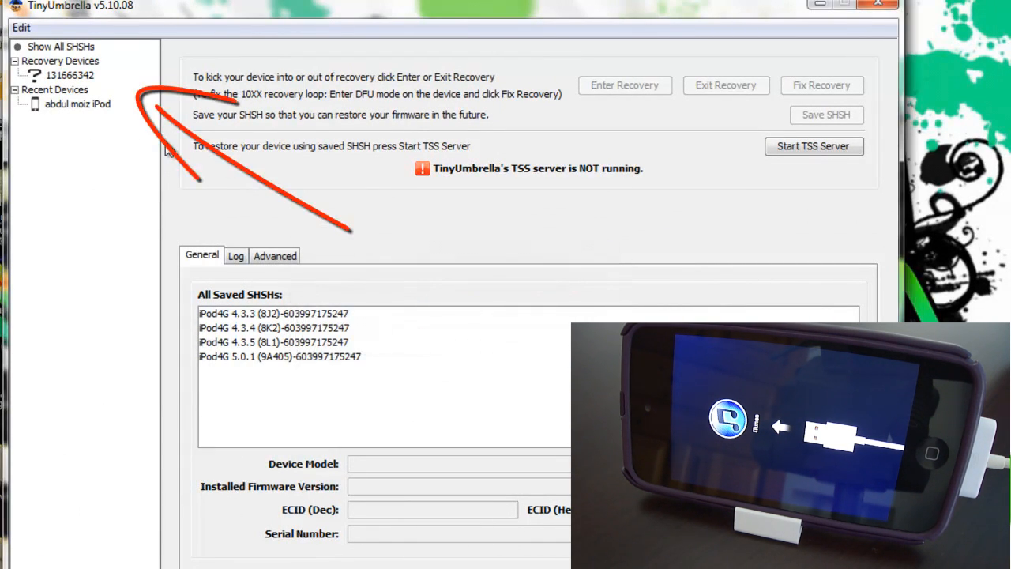
{"action": "left_click", "coordinate": [70, 75]}
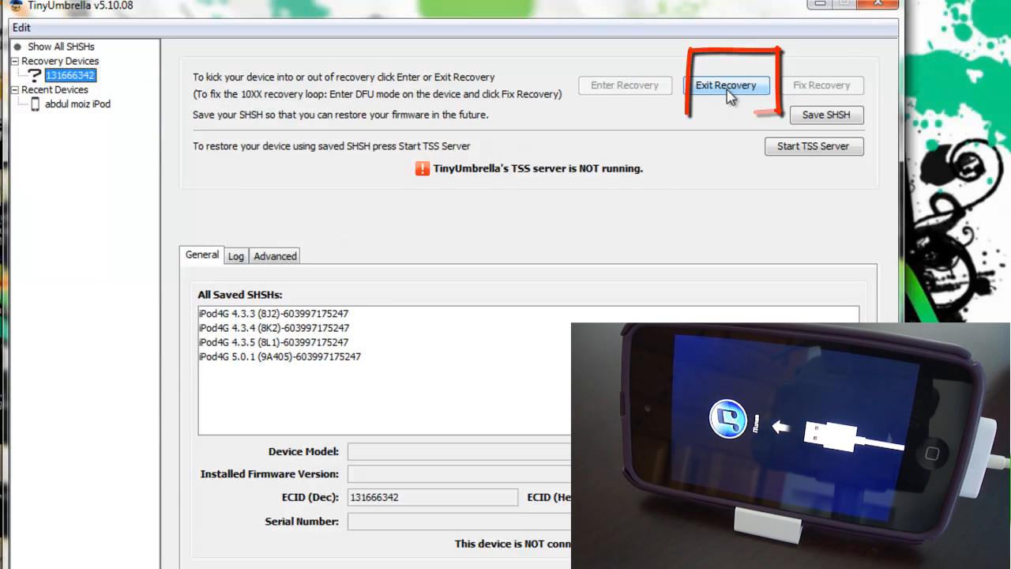
- Run Exit Recovery repeatedly until the iPod boots to the Apple logo
{"action": "left_click", "coordinate": [727, 86]}
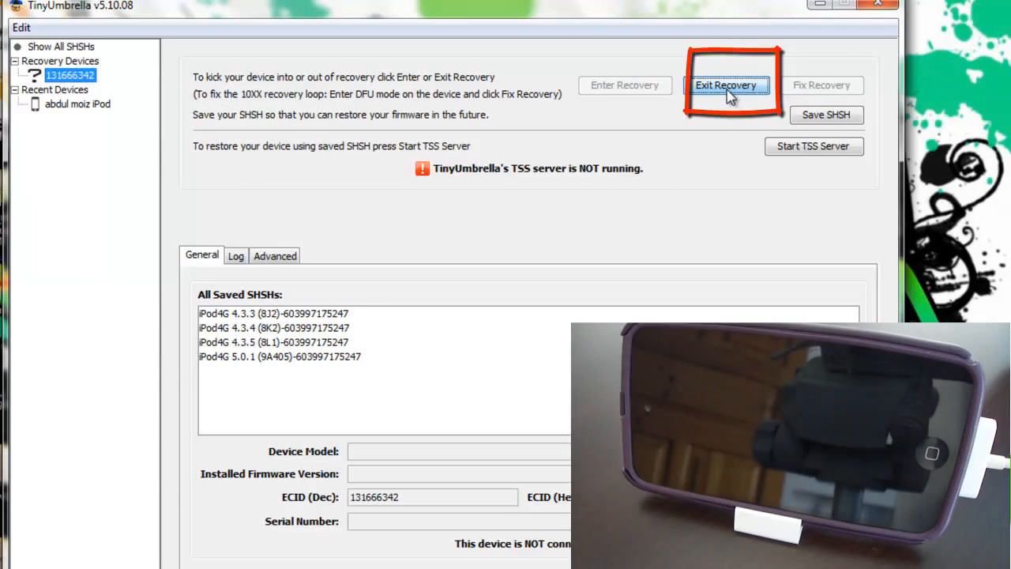
{"action": "left_click", "coordinate": [726, 86]}
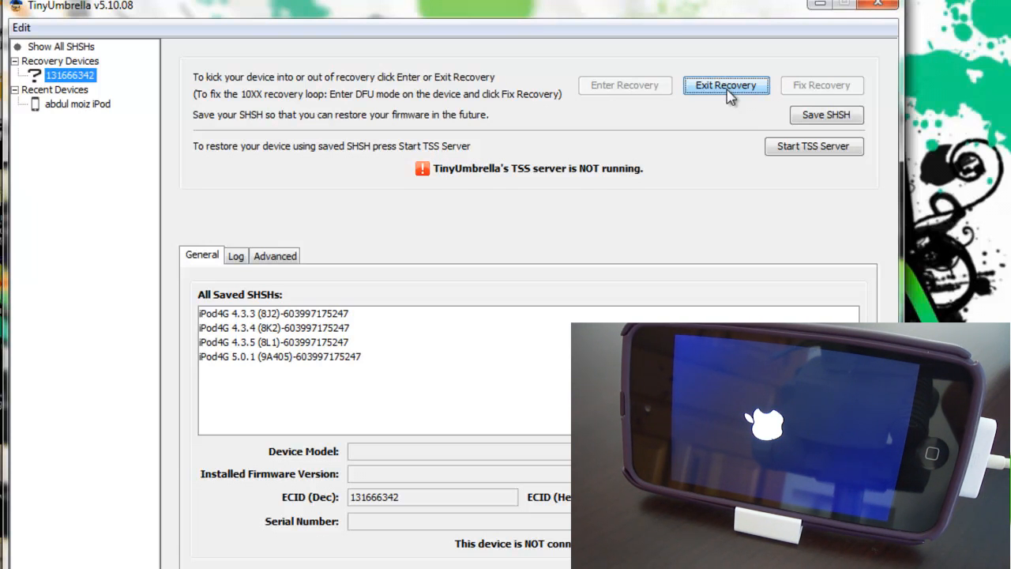
{"action": "left_click", "coordinate": [727, 86]}
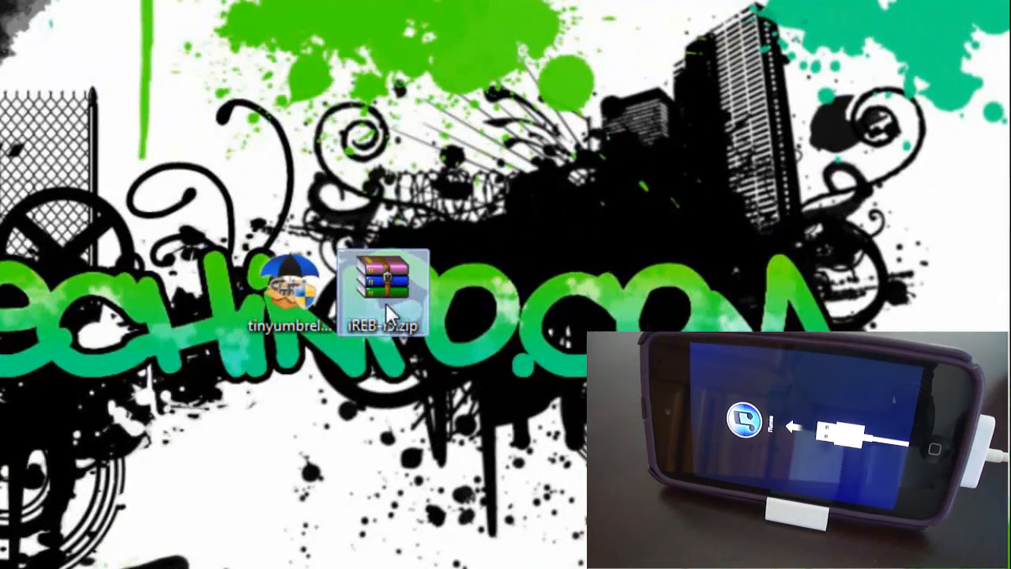
- Extract iREB-r5.zip into an iREB-r5 folder and launch iREB-r5.exe from it
{"action": "right_click", "coordinate": [387, 304]}
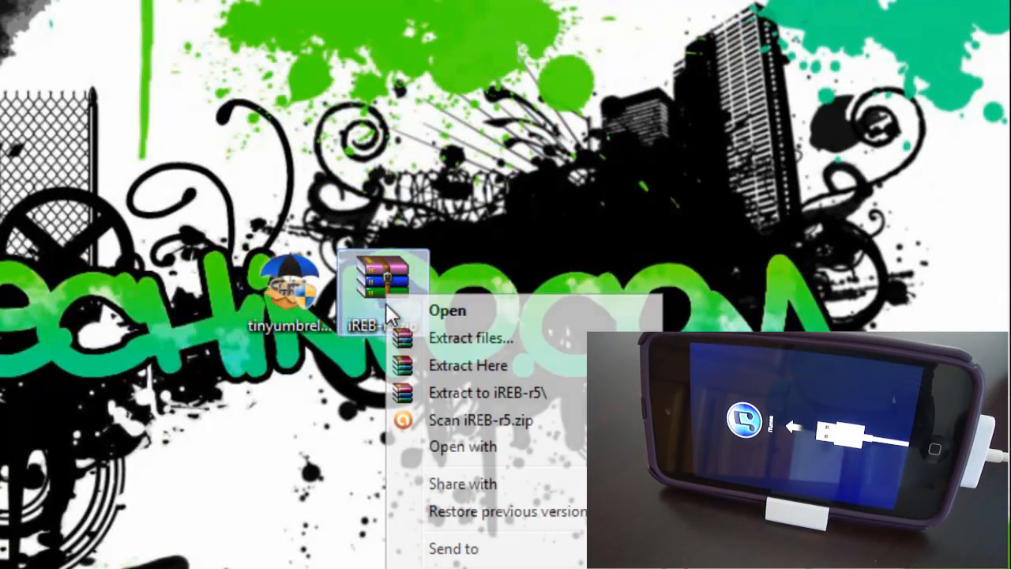
{"action": "left_click", "coordinate": [487, 392]}
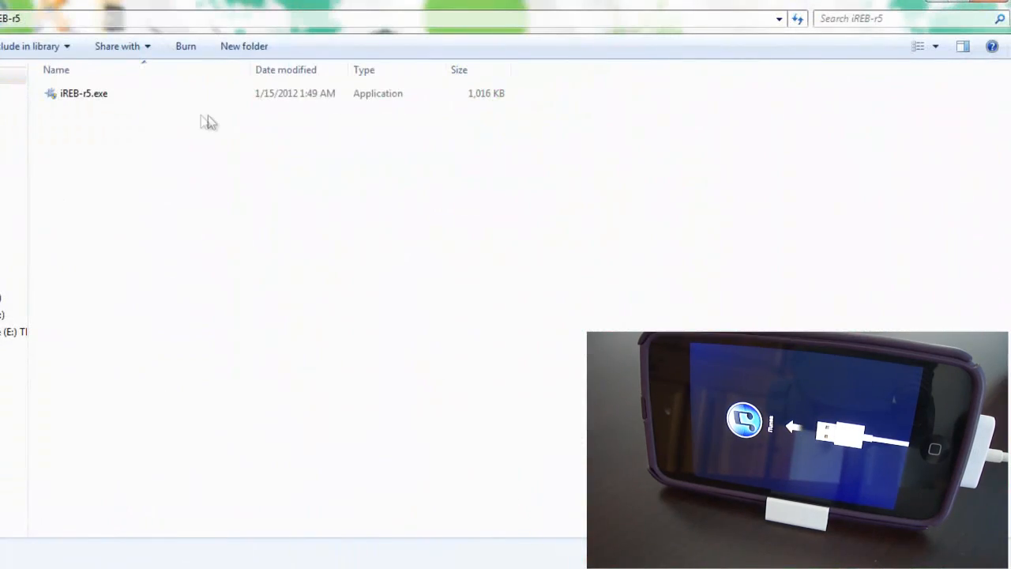
{"action": "right_click", "coordinate": [83, 93]}
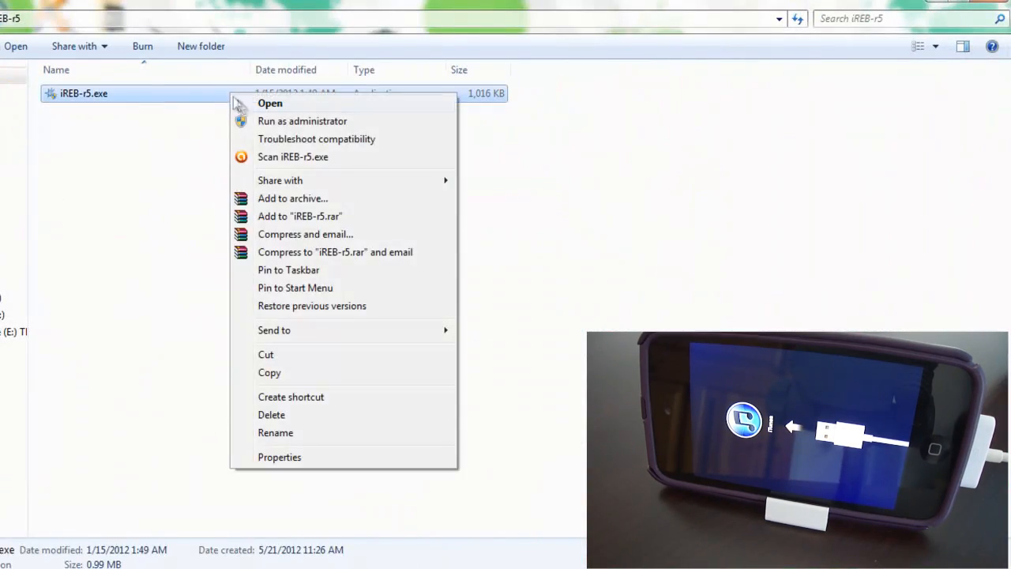
{"action": "left_click", "coordinate": [269, 103]}
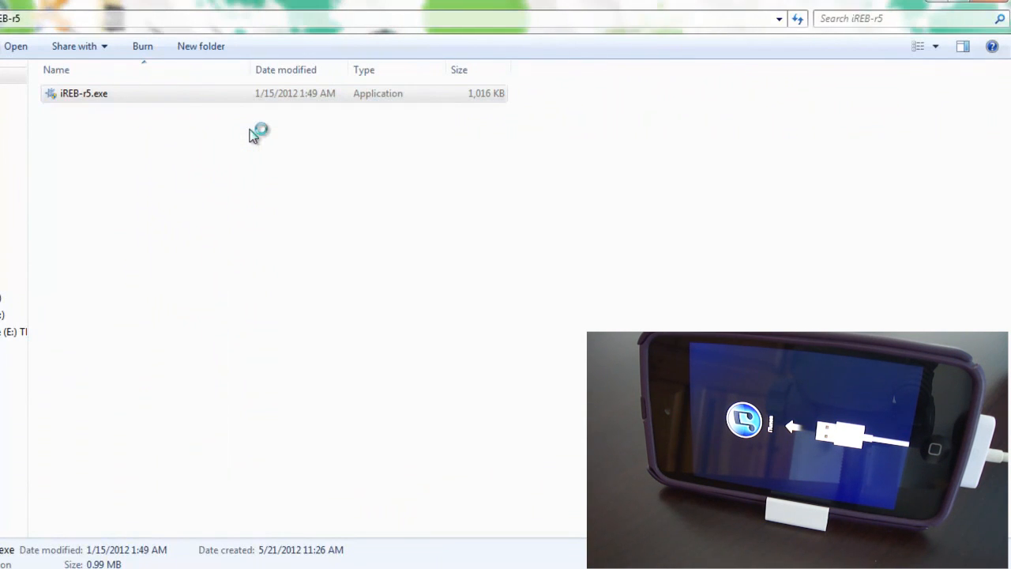
- In iREB's Recovery Mode Loop Fixer, set Auto-Boot True to fix the recovery loop
{"action": "double_click", "coordinate": [84, 93]}
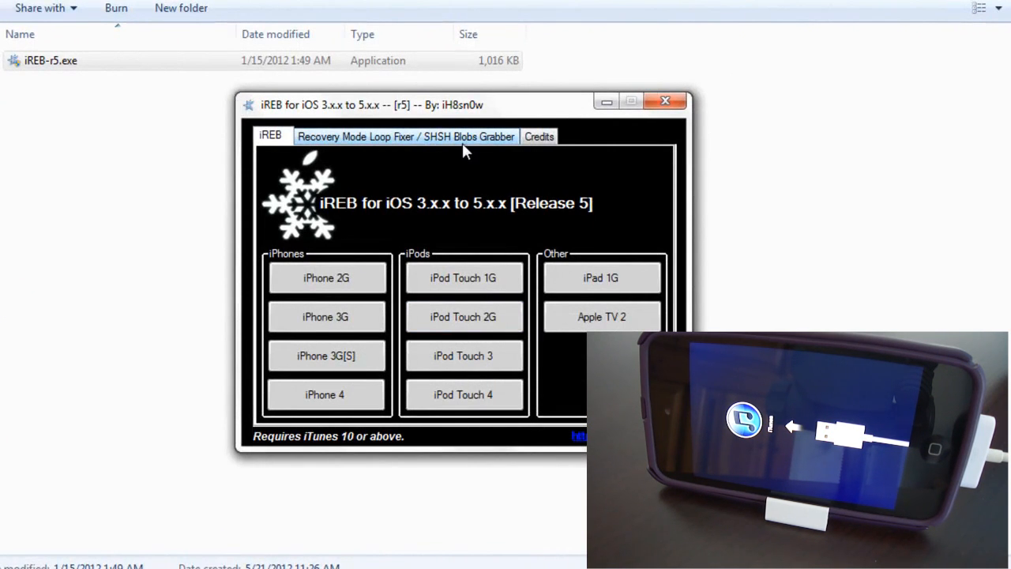
{"action": "left_click", "coordinate": [404, 136]}
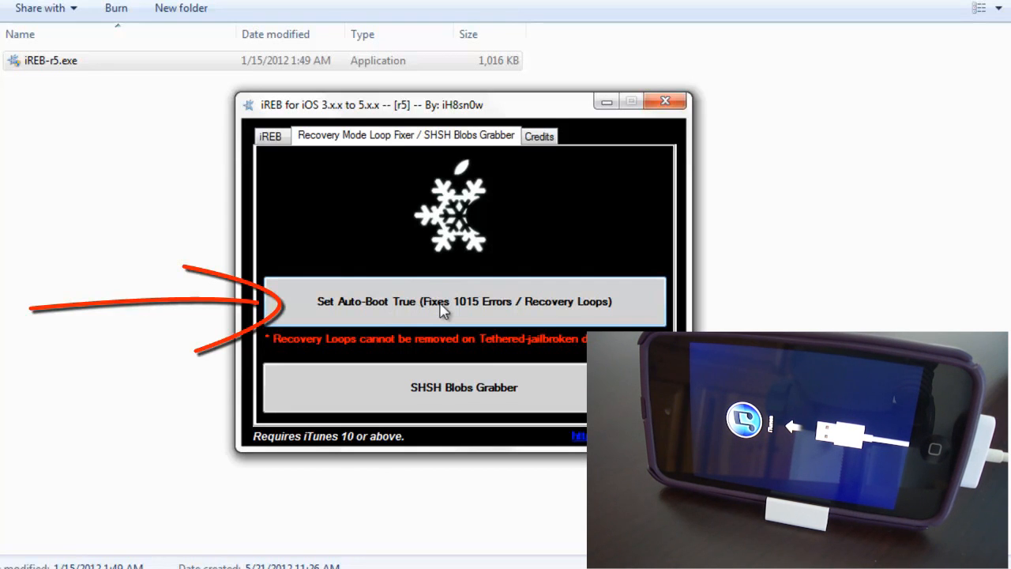
{"action": "left_click", "coordinate": [465, 301]}
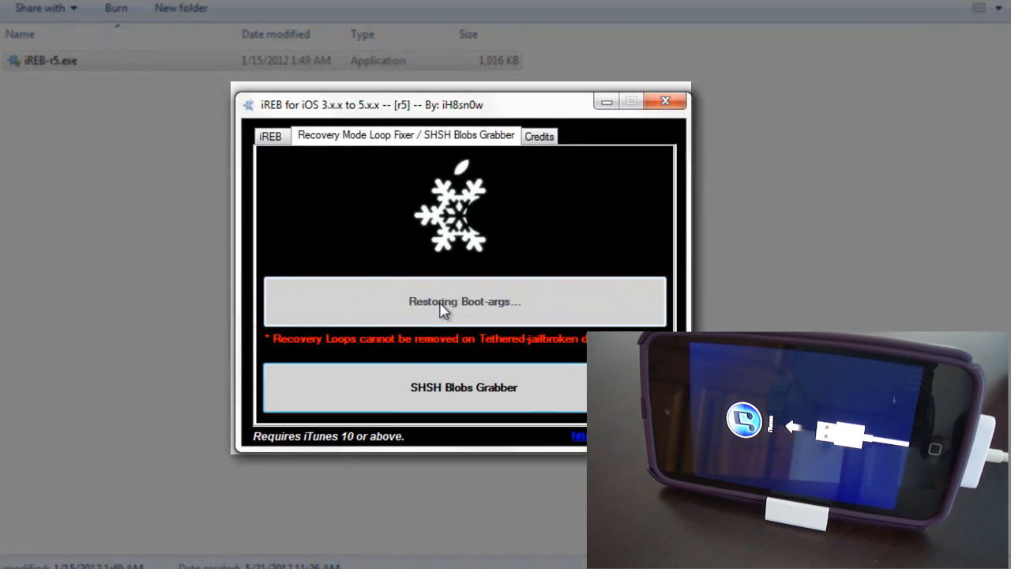